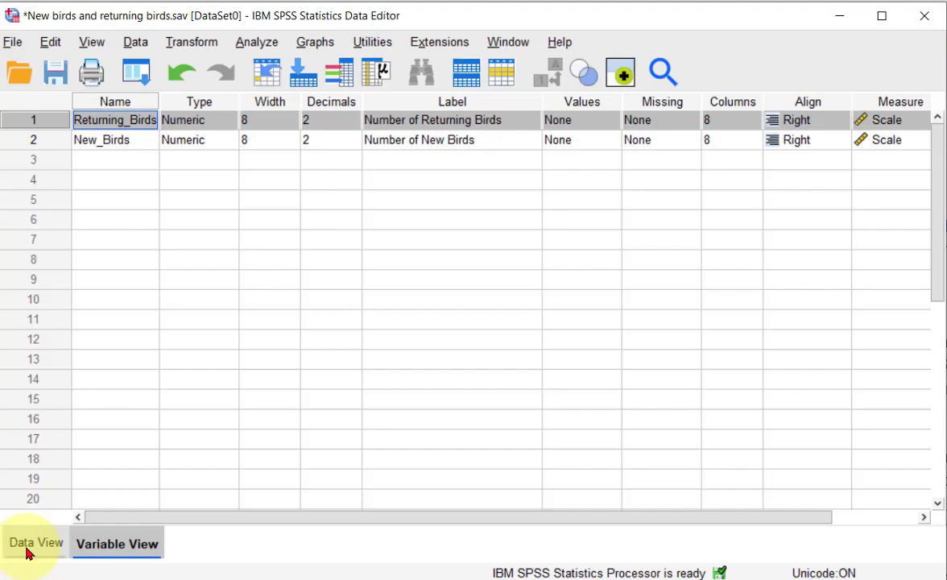
View the data grid of Returning_Birds and New_Birds counts and clear the column selection.
{"action": "left_click", "coordinate": [36, 541]}
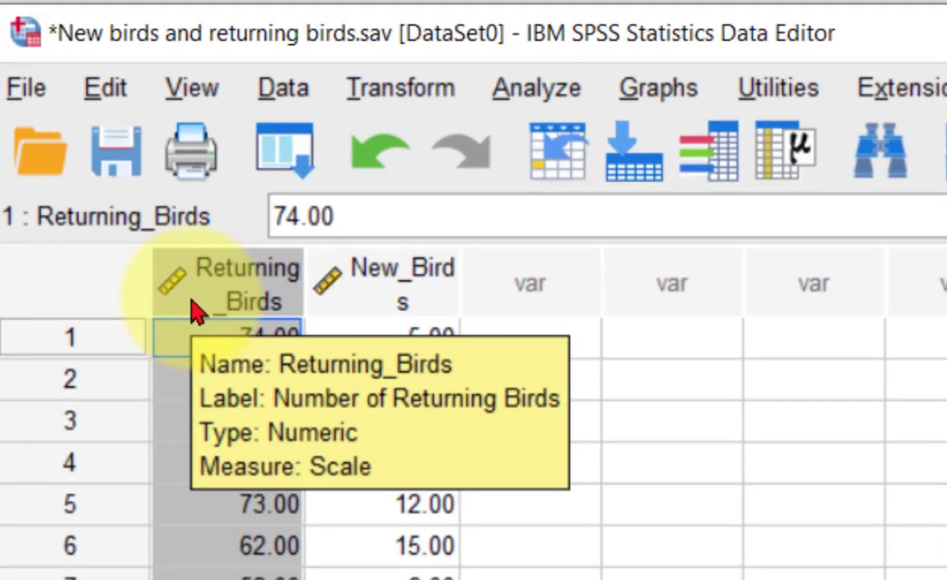
{"action": "mouse_move", "coordinate": [781, 422]}
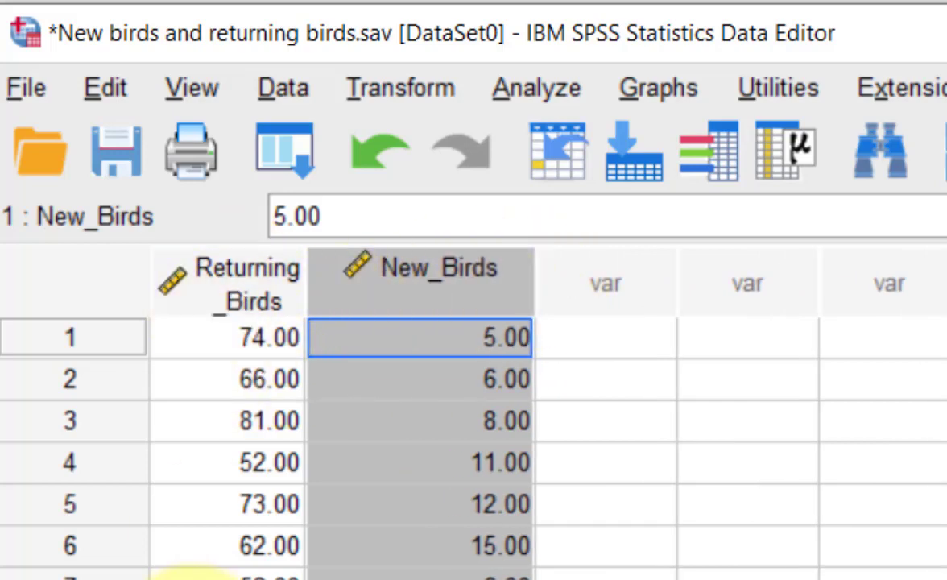
{"action": "left_click", "coordinate": [878, 415]}
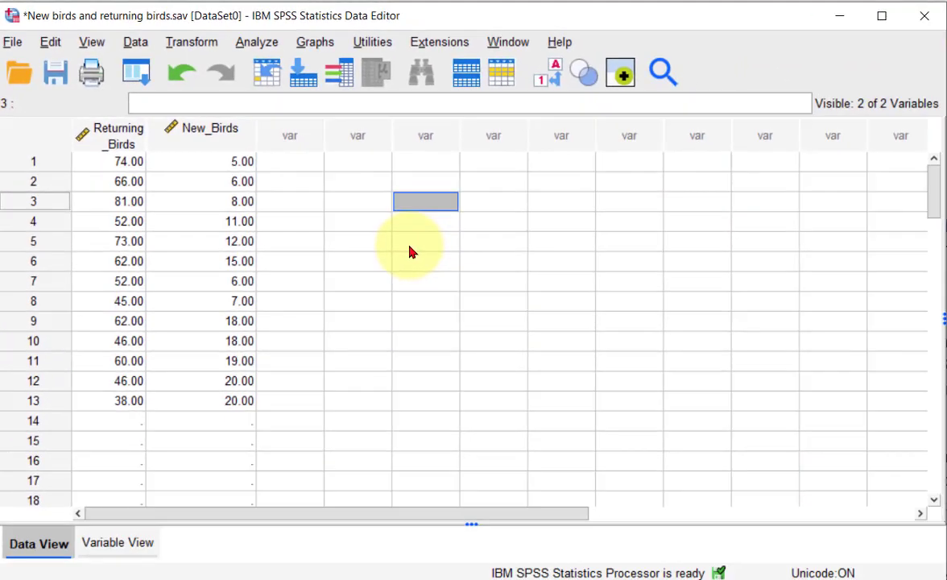
{"action": "mouse_move", "coordinate": [103, 161]}
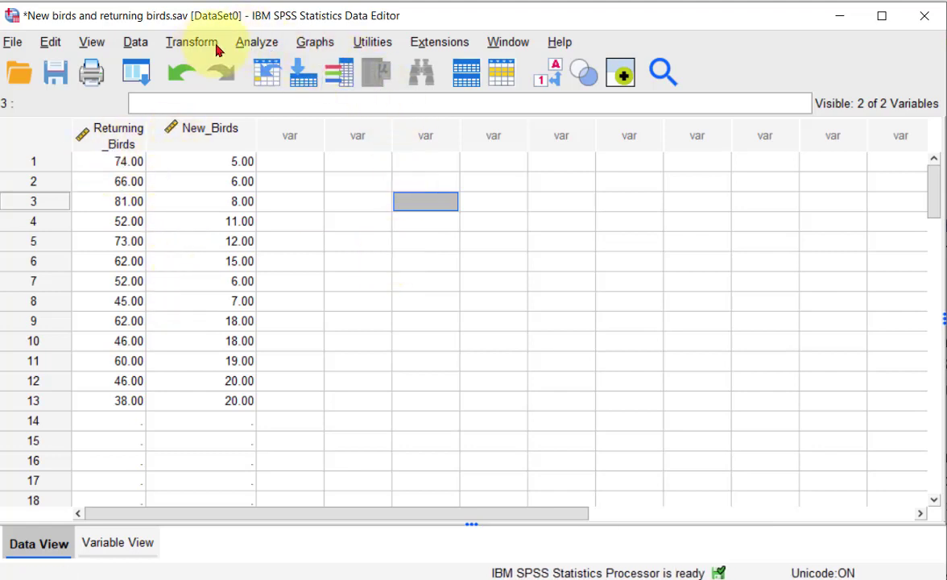
Reach the legacy Scatter/Dot chart dialog from the Graphs menu.
{"action": "left_click", "coordinate": [316, 42]}
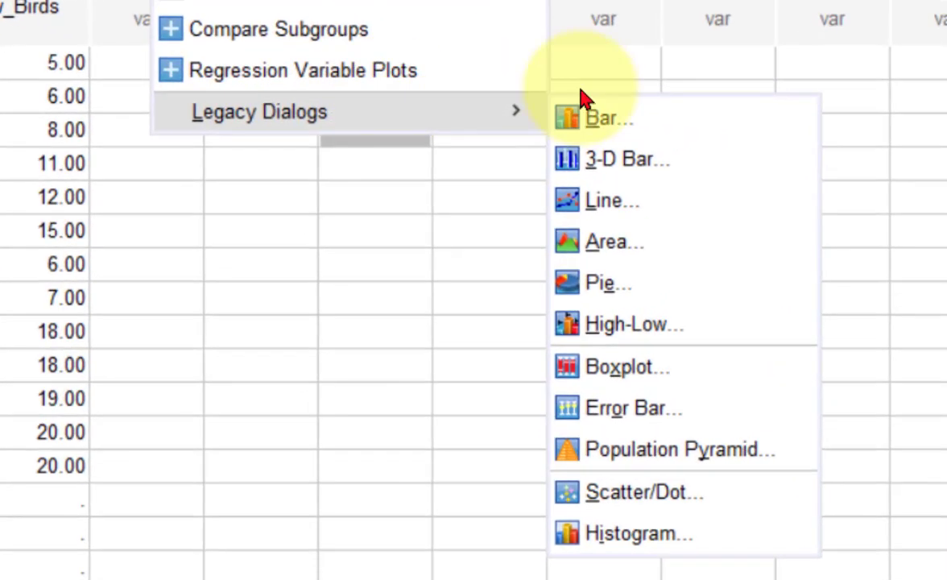
{"action": "left_click", "coordinate": [644, 492]}
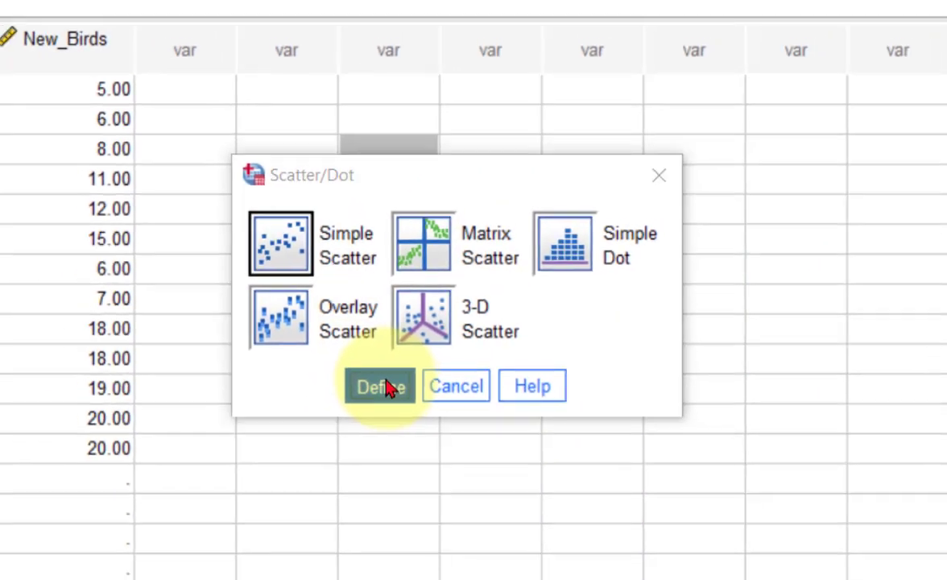
Define a Simple Scatter with Number of Returning Birds on X and Number of New Birds on Y.
{"action": "left_click", "coordinate": [378, 387]}
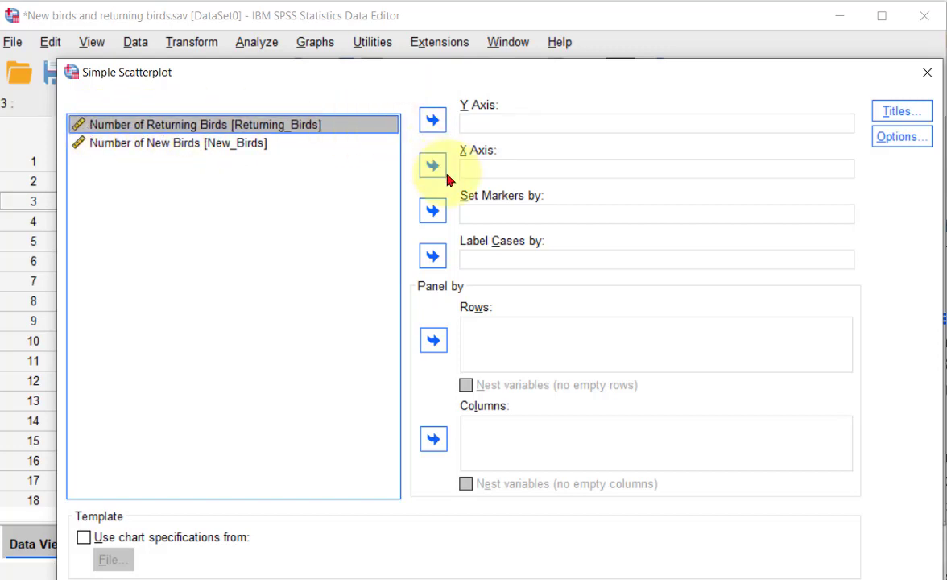
{"action": "left_click", "coordinate": [431, 164]}
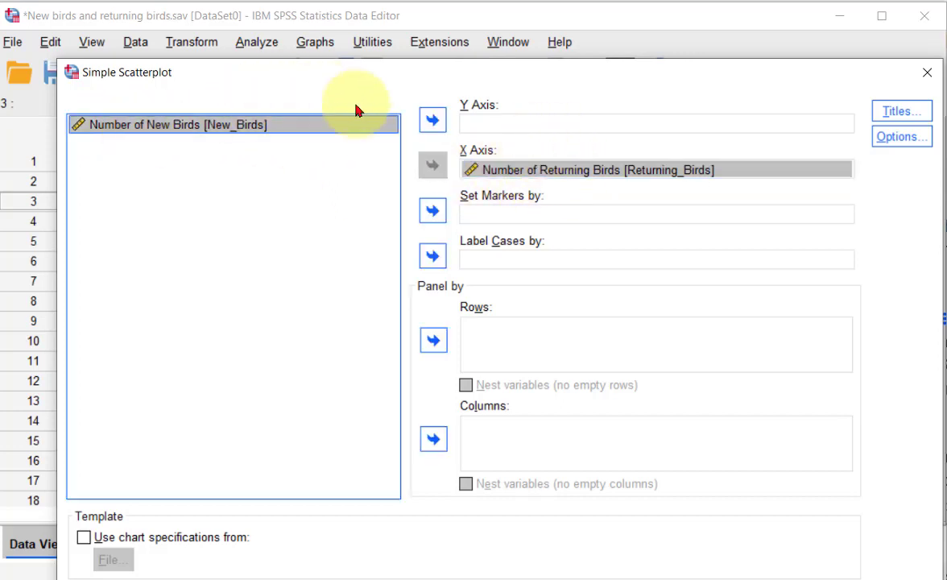
{"action": "left_click", "coordinate": [431, 119]}
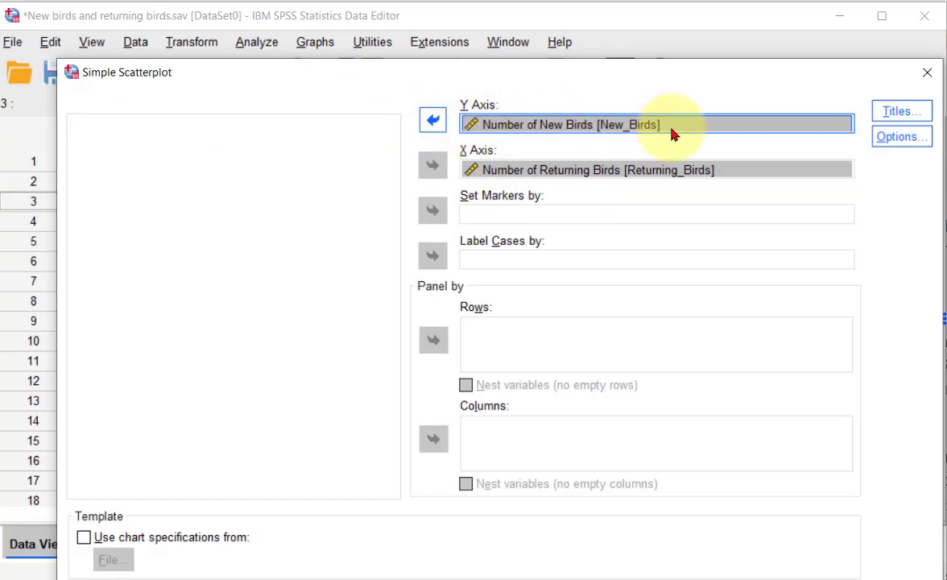
{"action": "mouse_move", "coordinate": [560, 77]}
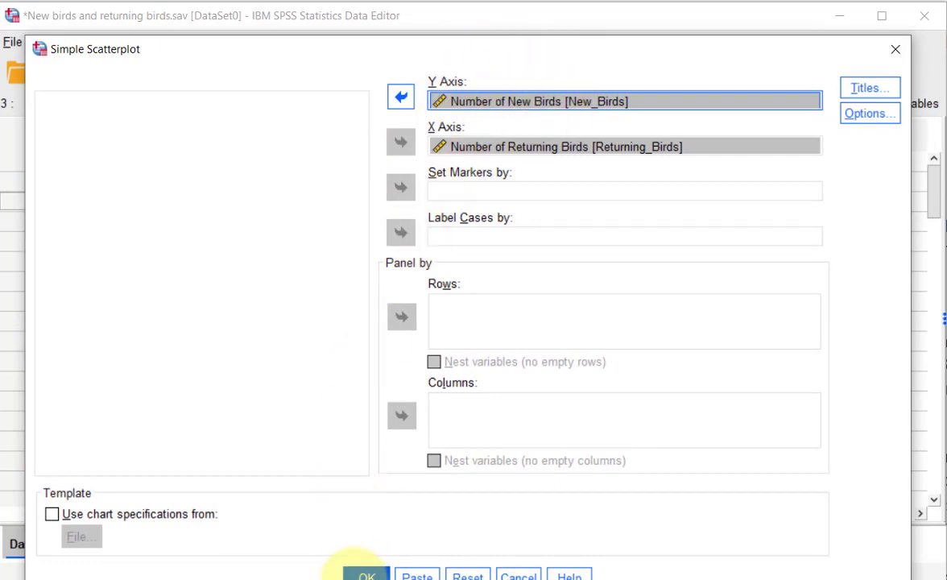
Generate the scatterplot of New Birds against Returning Birds in the output viewer.
{"action": "left_click", "coordinate": [364, 574]}
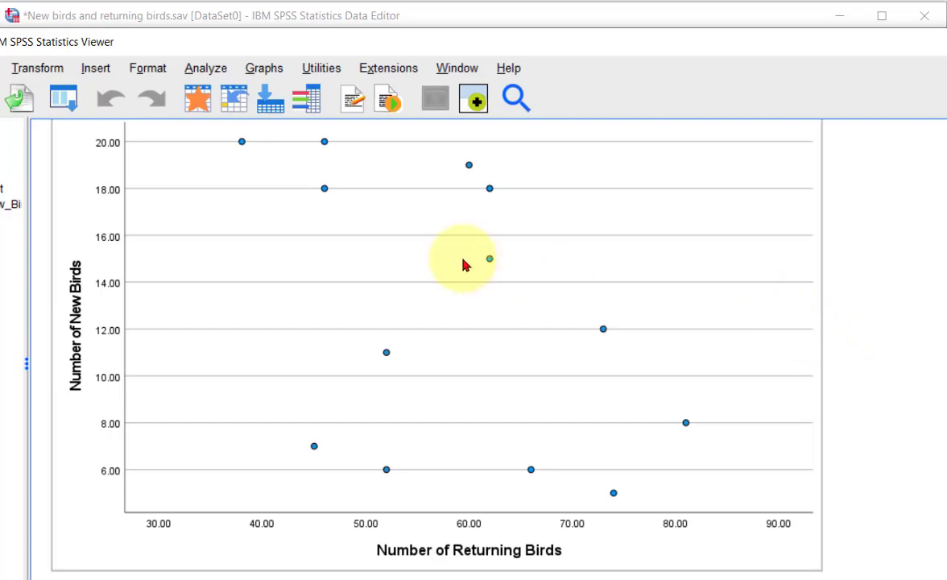
Overlay a linear fit line at total (y = 24.84 − 0.21x, R² = 0.214) via the Chart Editor.
{"action": "double_click", "coordinate": [464, 264]}
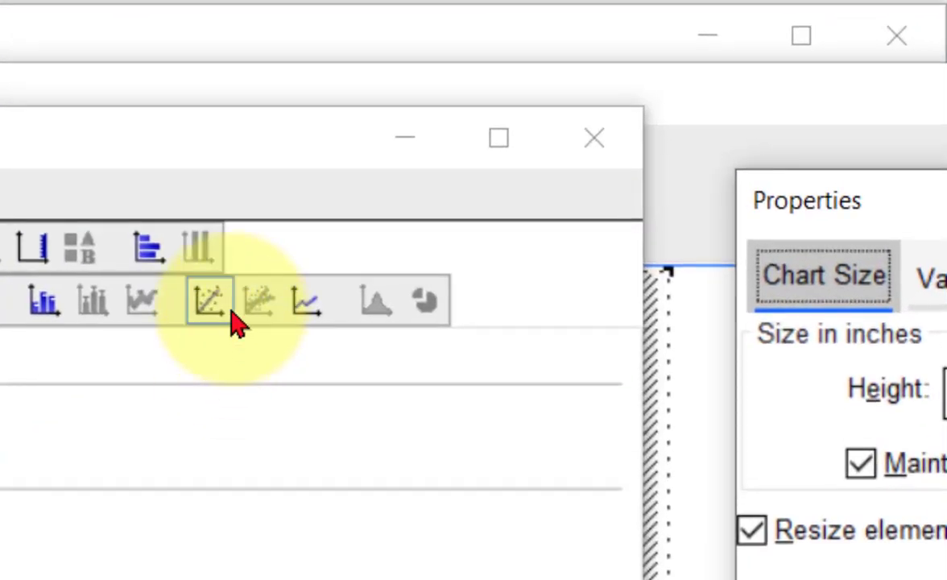
{"action": "left_click", "coordinate": [207, 303]}
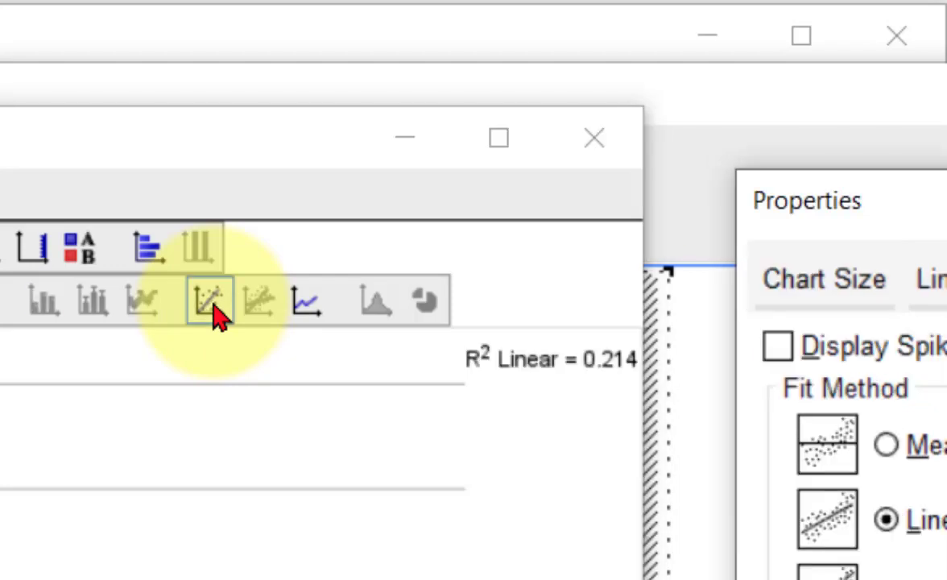
{"action": "left_click", "coordinate": [210, 299]}
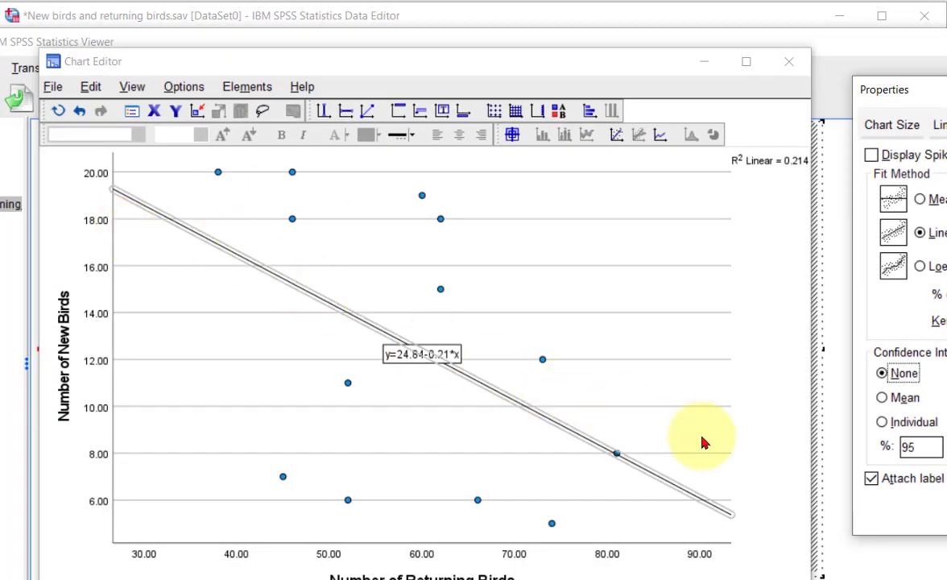
{"action": "mouse_move", "coordinate": [409, 346]}
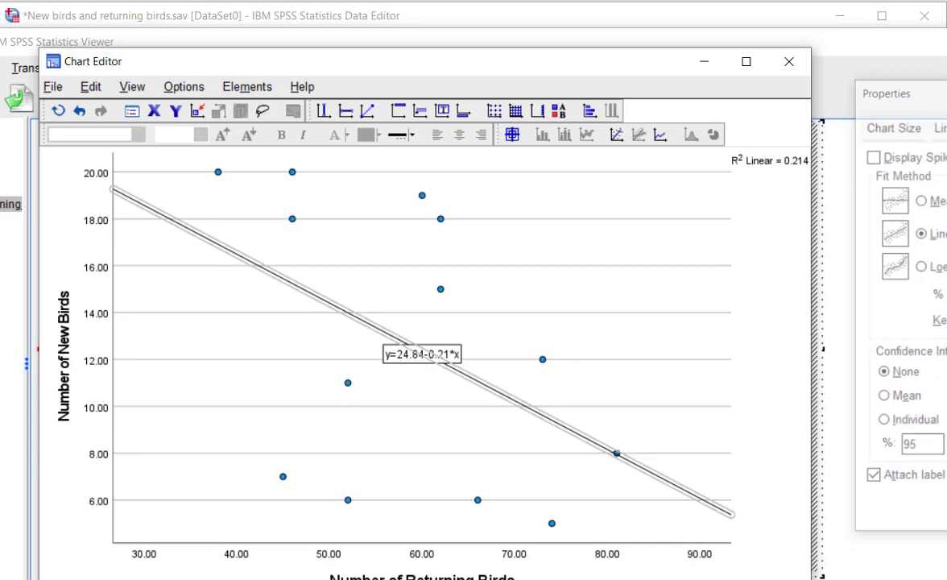
Leave the Chart Editor so the output scatterplot shows the fit line, equation and R².
{"action": "left_click", "coordinate": [789, 61]}
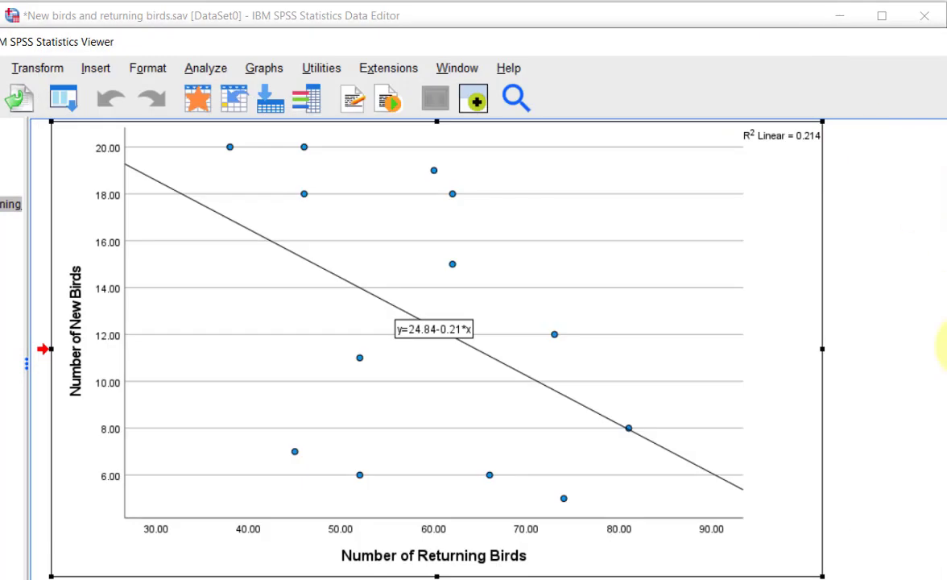
{"action": "mouse_move", "coordinate": [256, 238]}
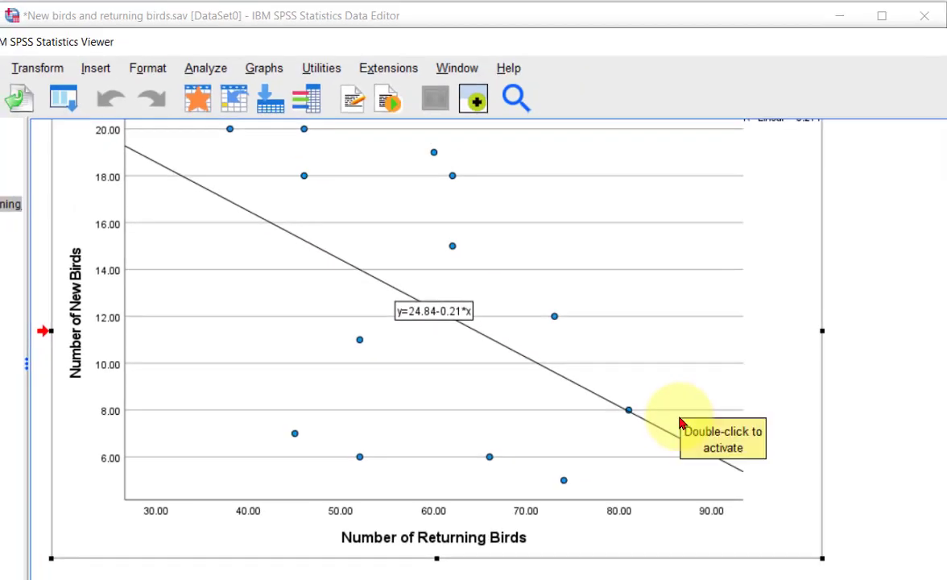
{"action": "mouse_move", "coordinate": [692, 411]}
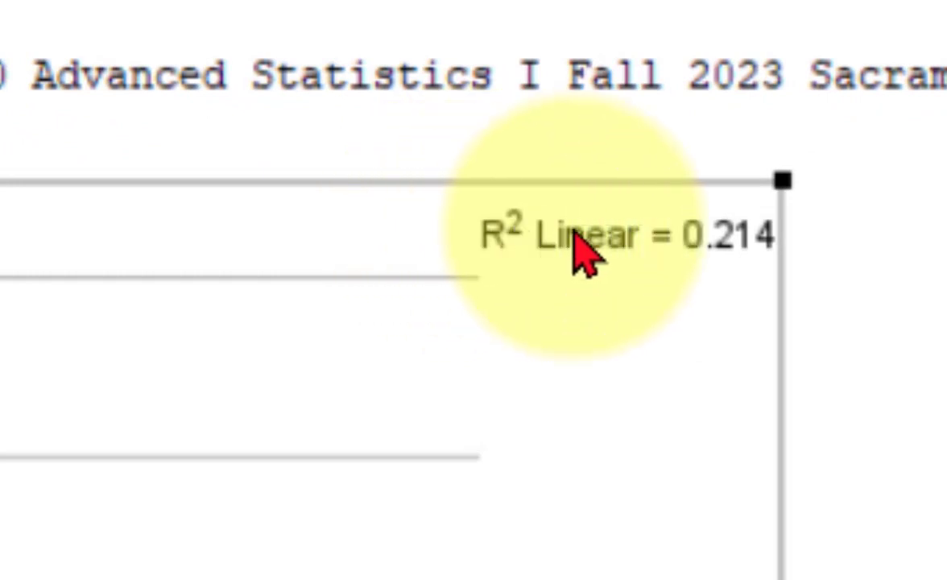
{"action": "mouse_move", "coordinate": [523, 286]}
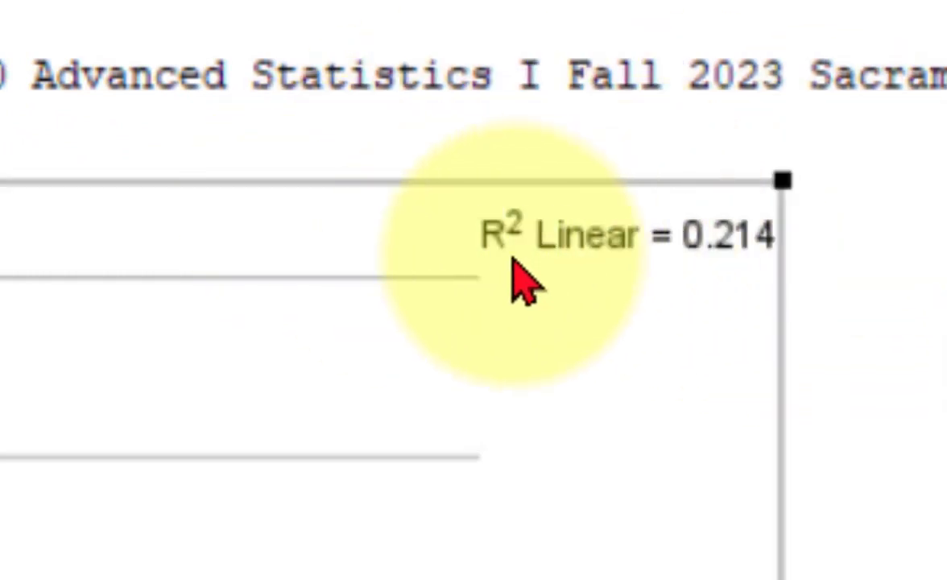
{"action": "mouse_move", "coordinate": [531, 266]}
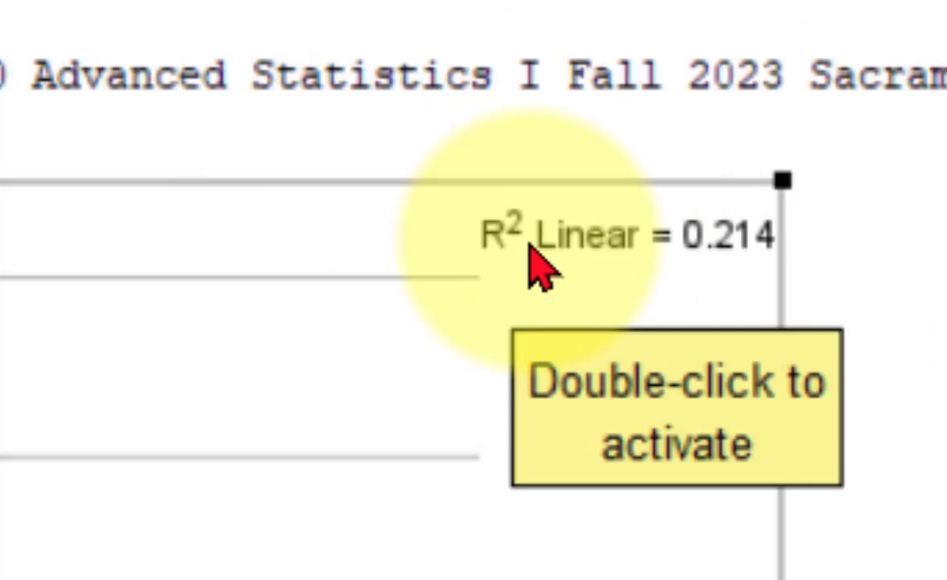
{"action": "mouse_move", "coordinate": [689, 281]}
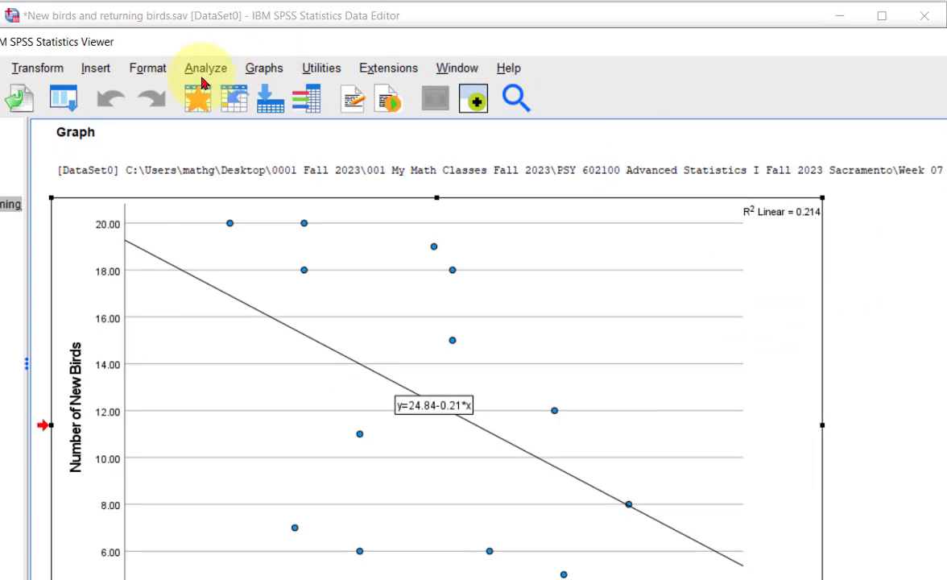
Run a bivariate Pearson correlation on both bird counts (r = −.462, p = .112, N = 13).
{"action": "left_click", "coordinate": [206, 68]}
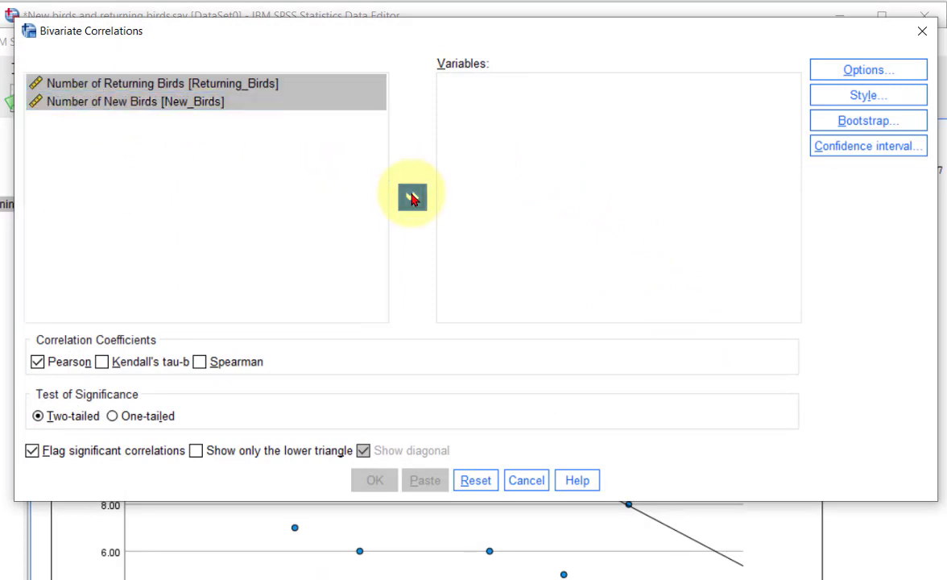
{"action": "left_click", "coordinate": [412, 197]}
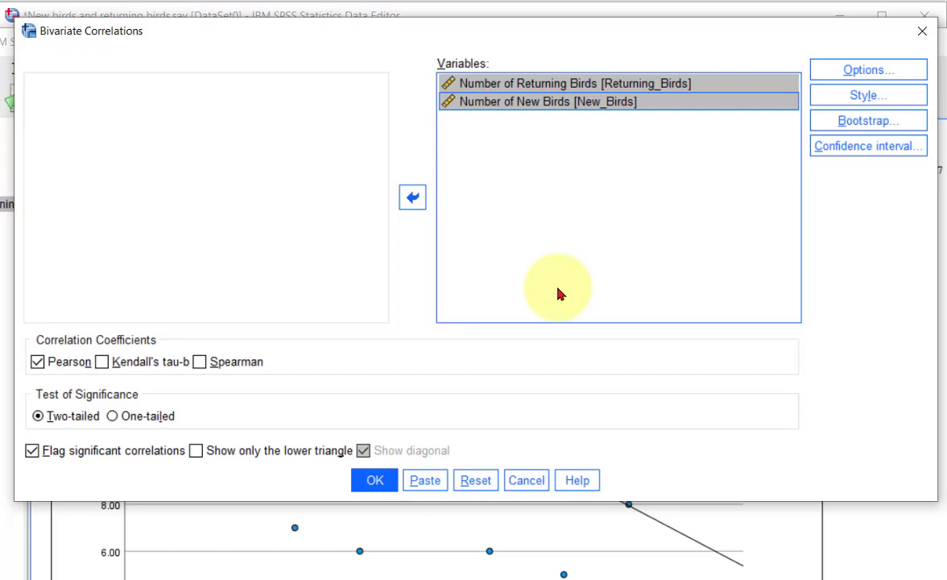
{"action": "left_click", "coordinate": [374, 479]}
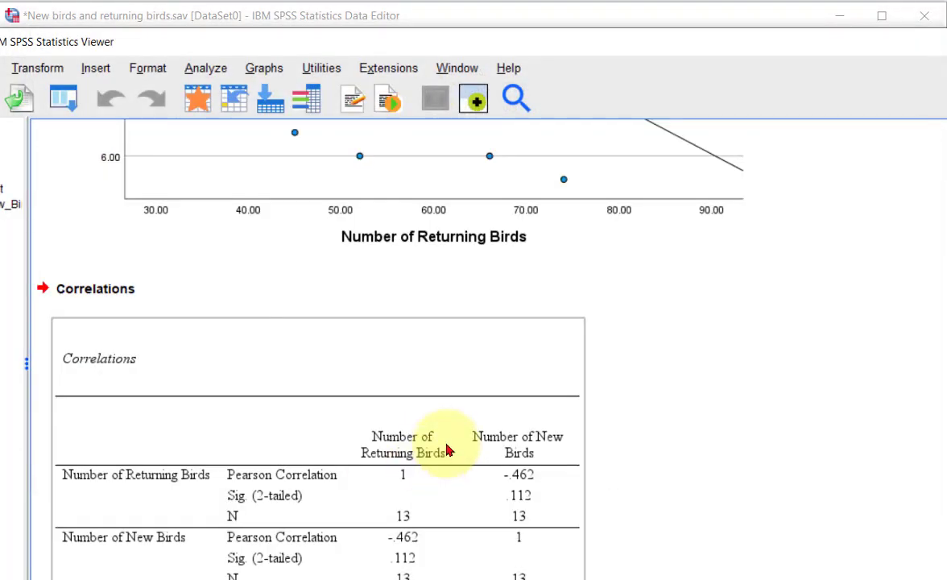